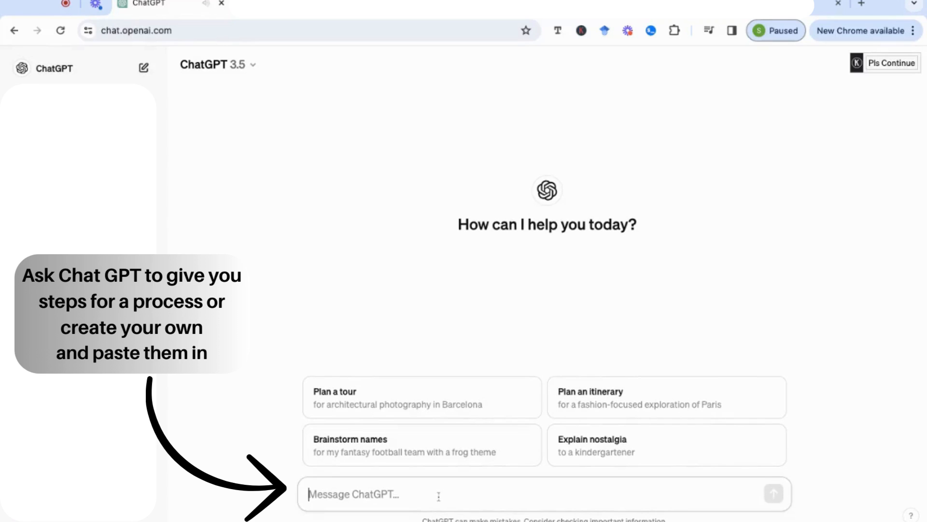
Step: Ask ChatGPT 'give me the steps needed to create a systematic literature review' and read the reply
{"action": "type", "text": "g"}
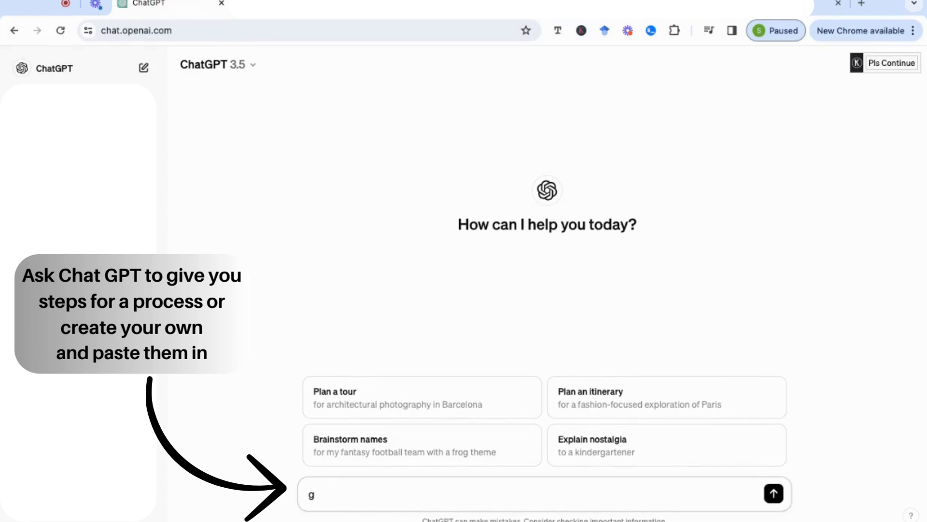
{"action": "type", "text": "ive me the"}
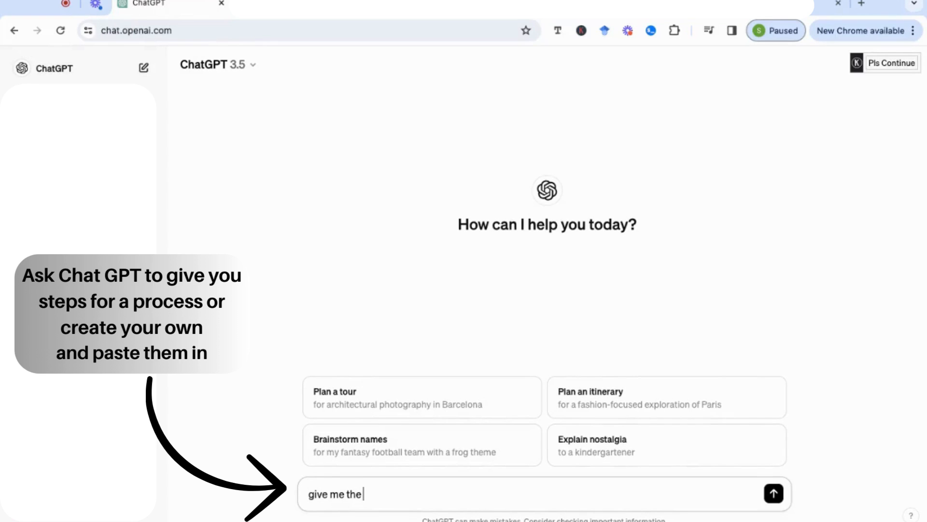
{"action": "type", "text": "steps need"}
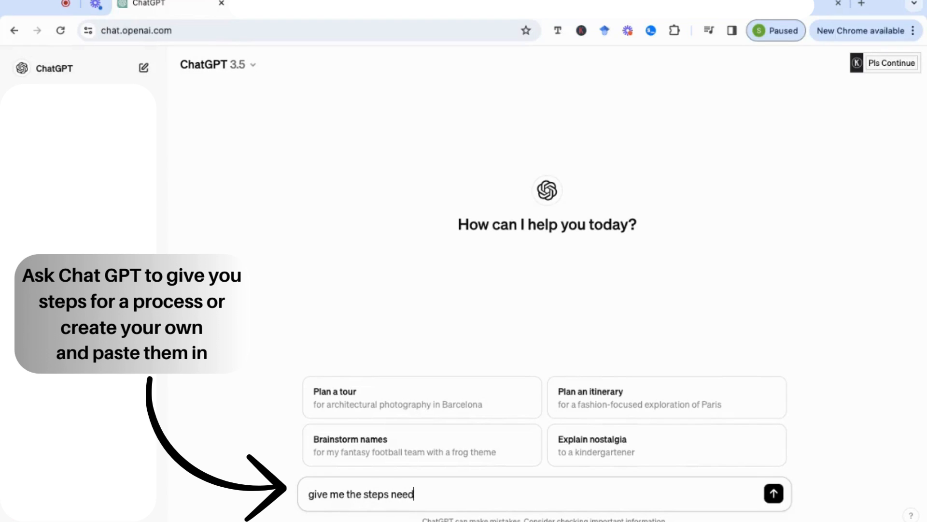
{"action": "type", "text": "ed to create"}
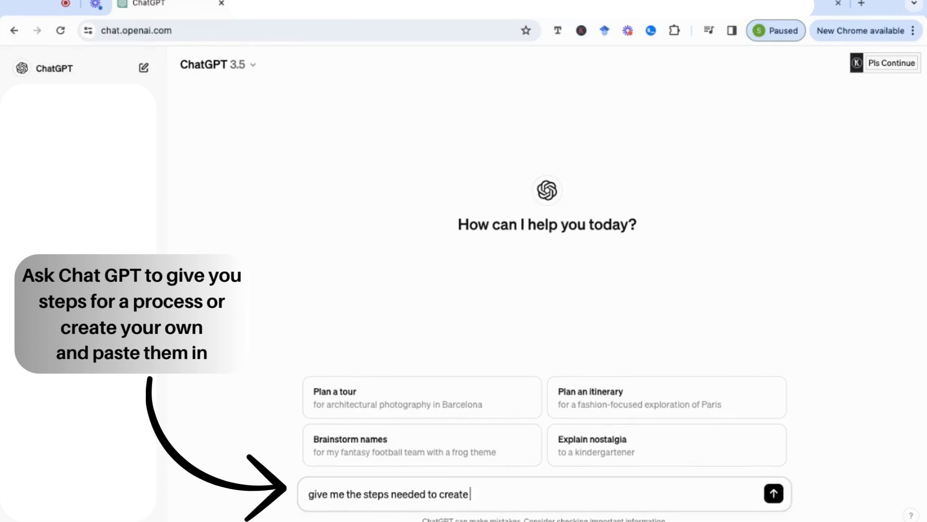
{"action": "type", "text": "a syst"}
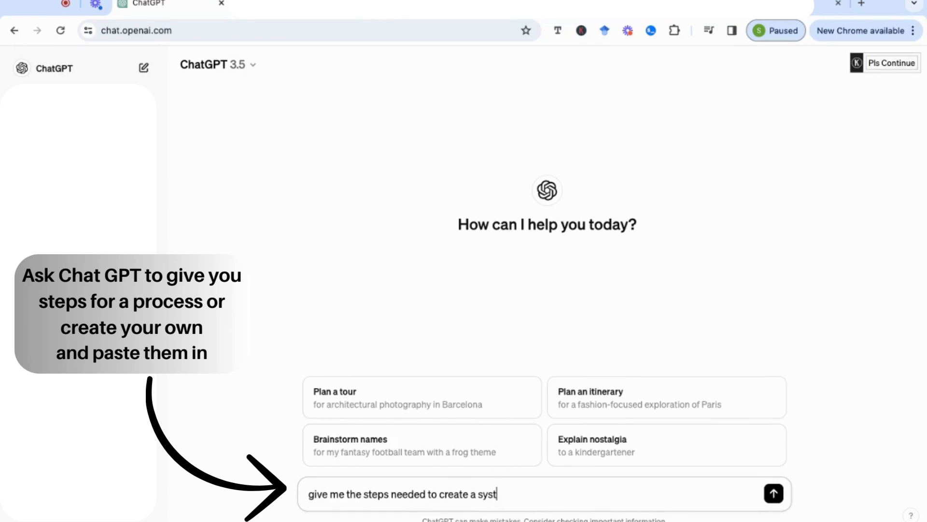
{"action": "type", "text": "ematic lite"}
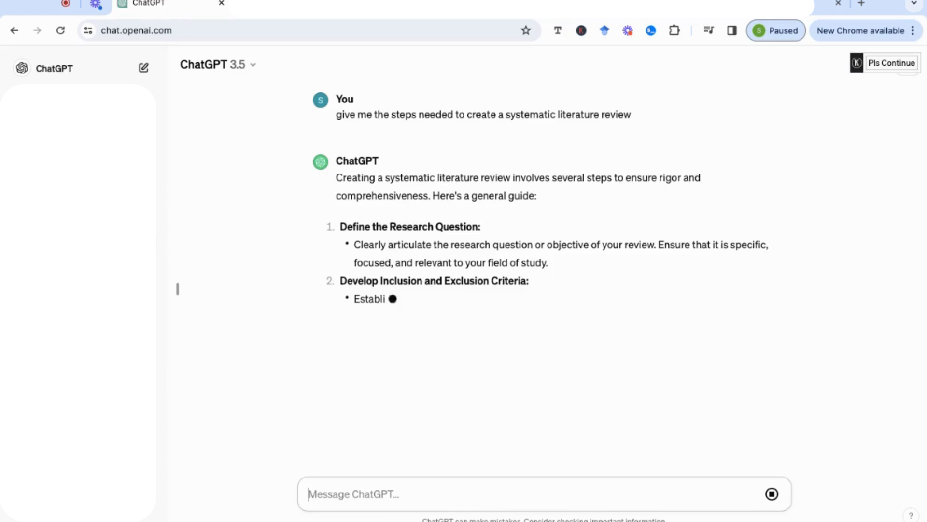
{"action": "scroll", "scroll_direction": "down", "scroll_amount": 3}
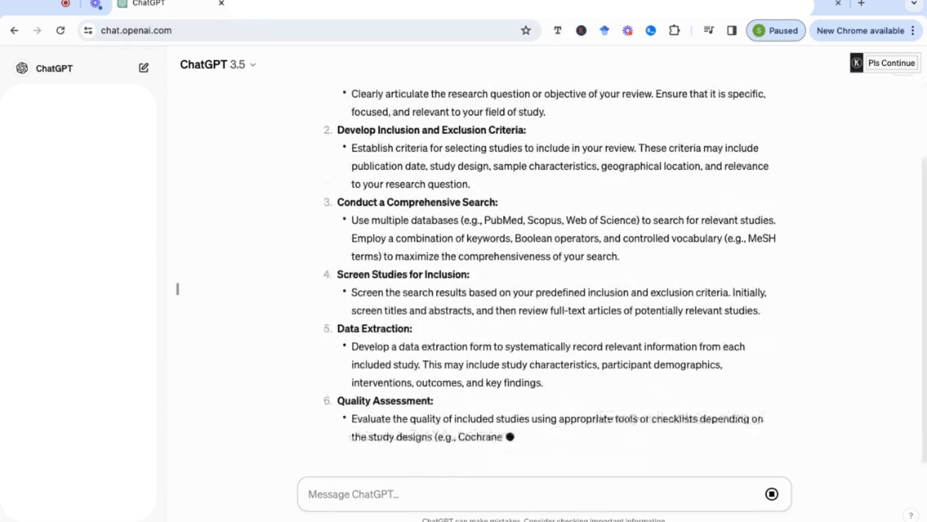
{"action": "scroll", "scroll_direction": "down", "scroll_amount": 3}
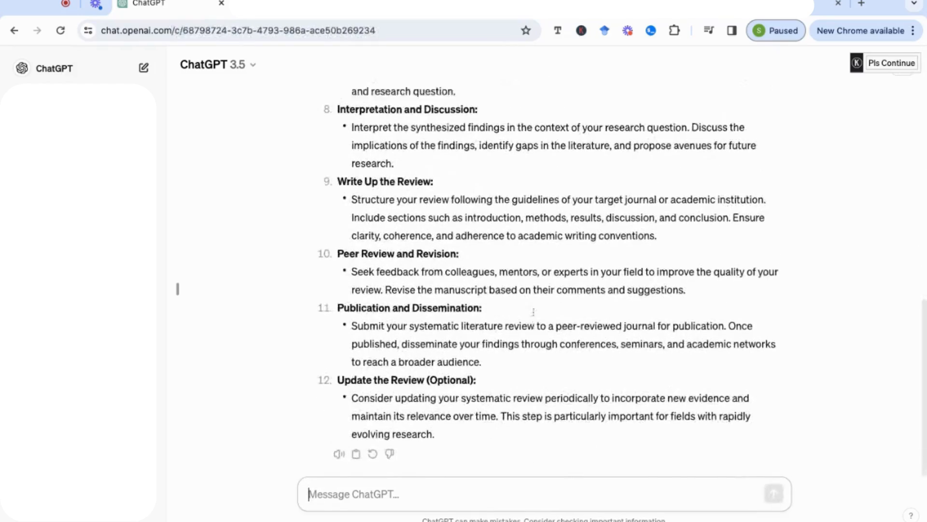
{"action": "scroll", "scroll_direction": "up", "scroll_amount": 3}
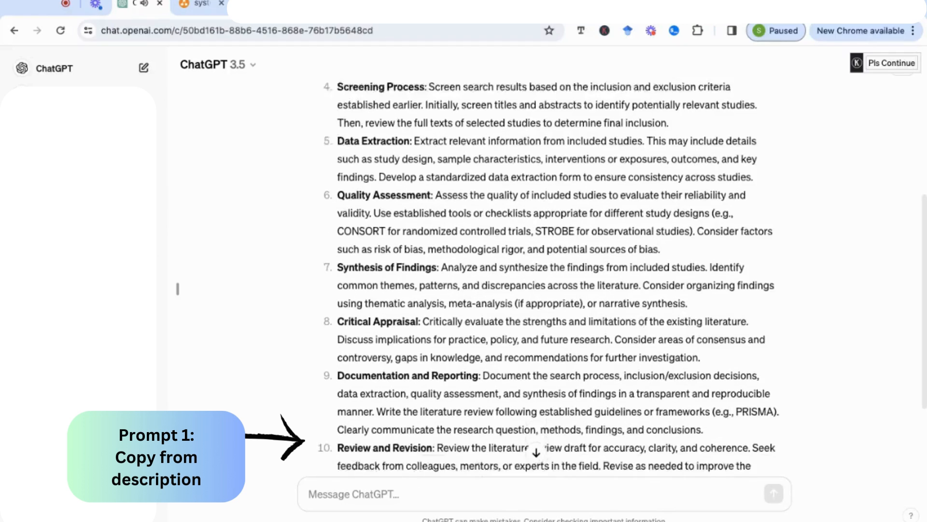
Step: Send the flowchart prompt and scroll to the generated side-by-side text flowchart
{"action": "scroll", "scroll_direction": "down", "scroll_amount": 3}
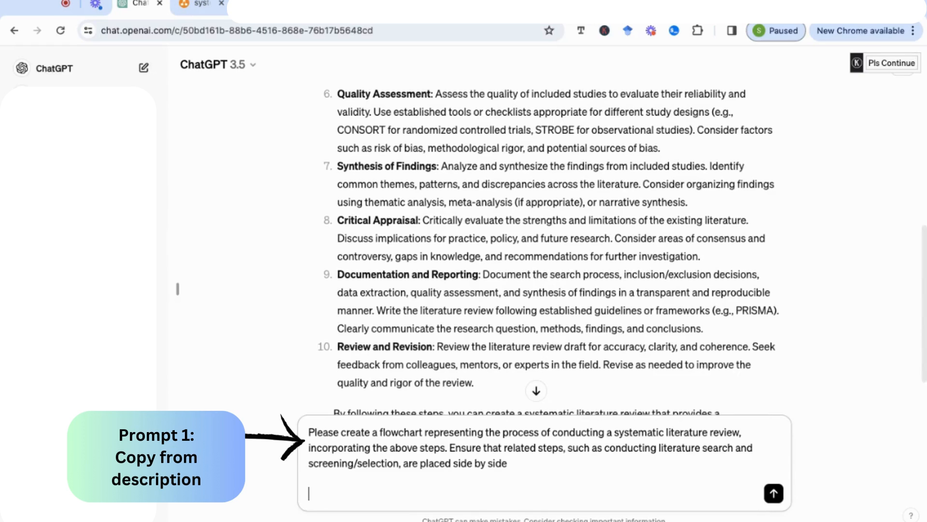
{"action": "mouse_move", "coordinate": [772, 494]}
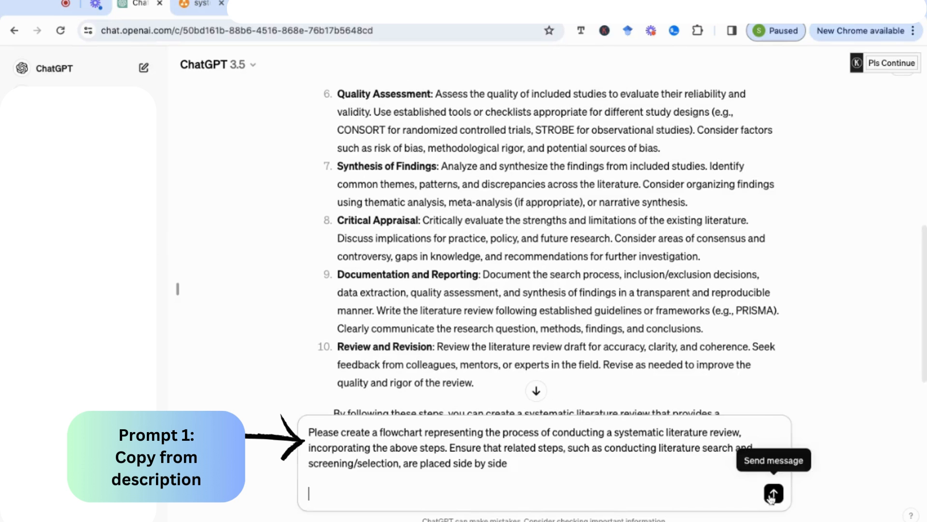
{"action": "left_click", "coordinate": [772, 494]}
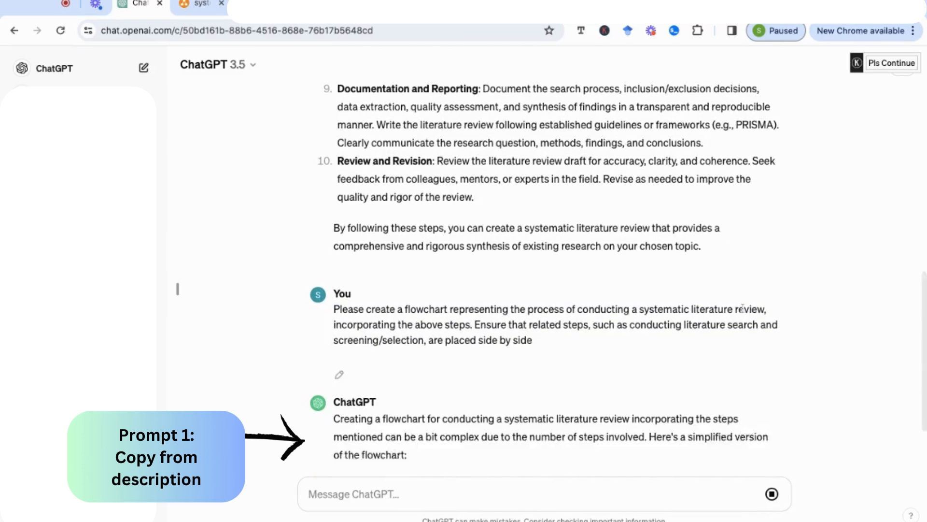
{"action": "scroll", "scroll_direction": "down", "scroll_amount": 3}
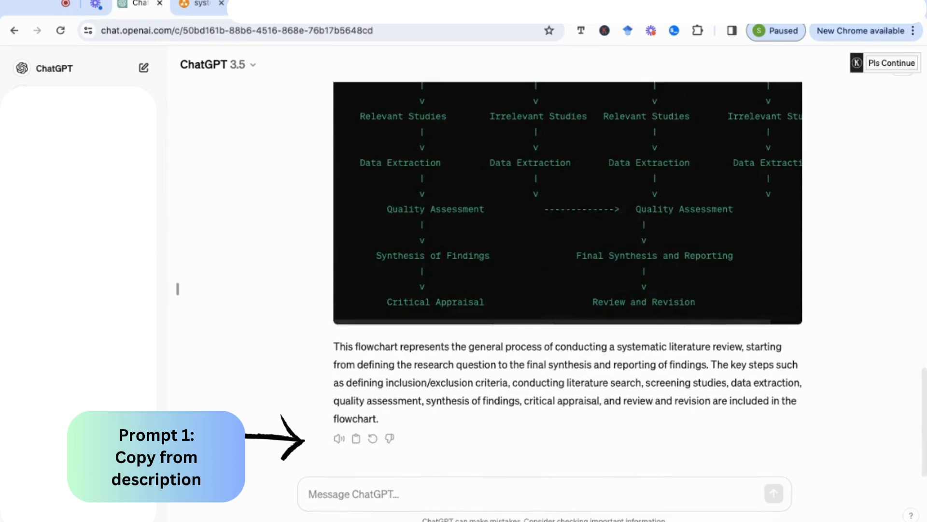
Step: Ask ChatGPT for Mermaid code of the literature review flowchart
{"action": "type", "text": "g"}
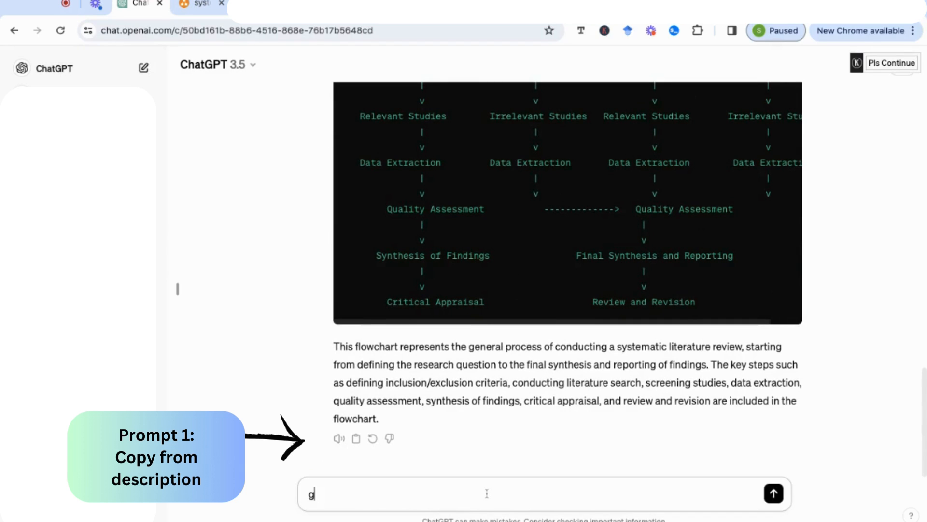
{"action": "type", "text": "ive me the mer"}
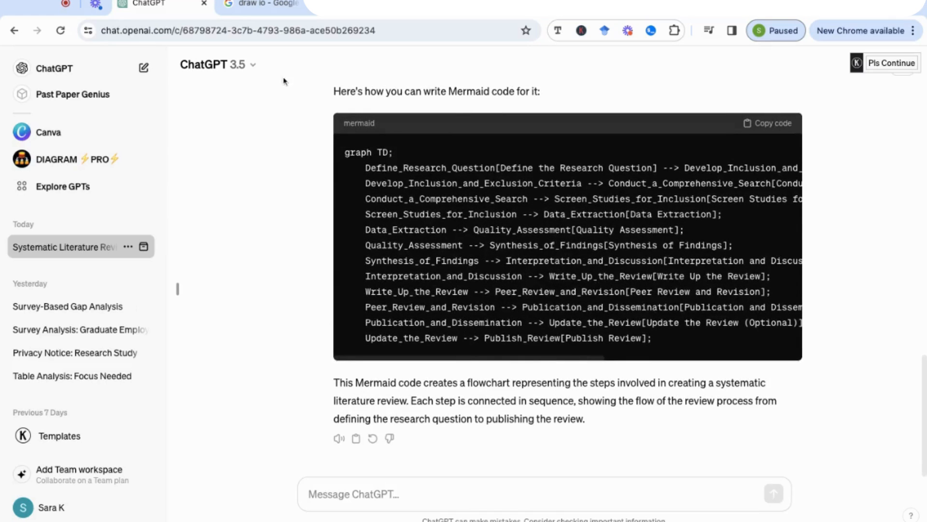
Step: From the 'draw io' Google results, open the app.diagrams.net draw.io app
{"action": "left_click", "coordinate": [263, 3]}
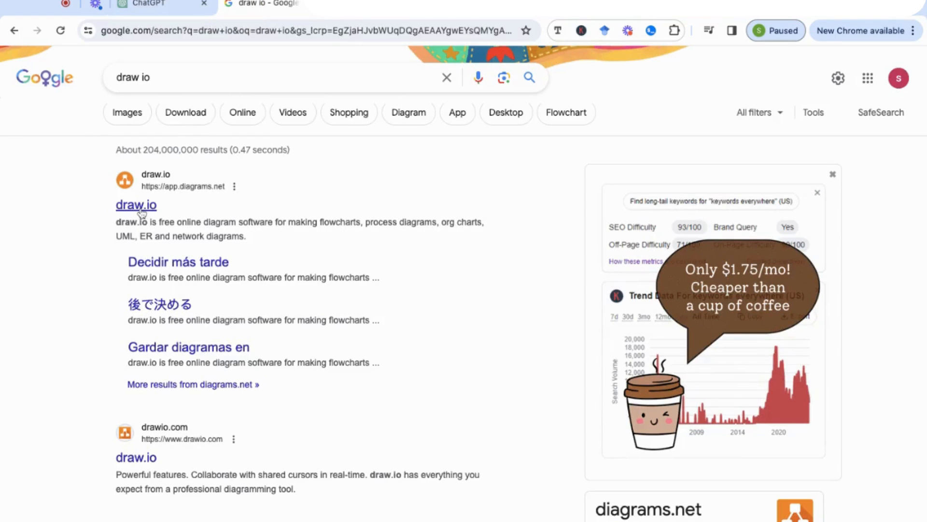
{"action": "left_click", "coordinate": [135, 205]}
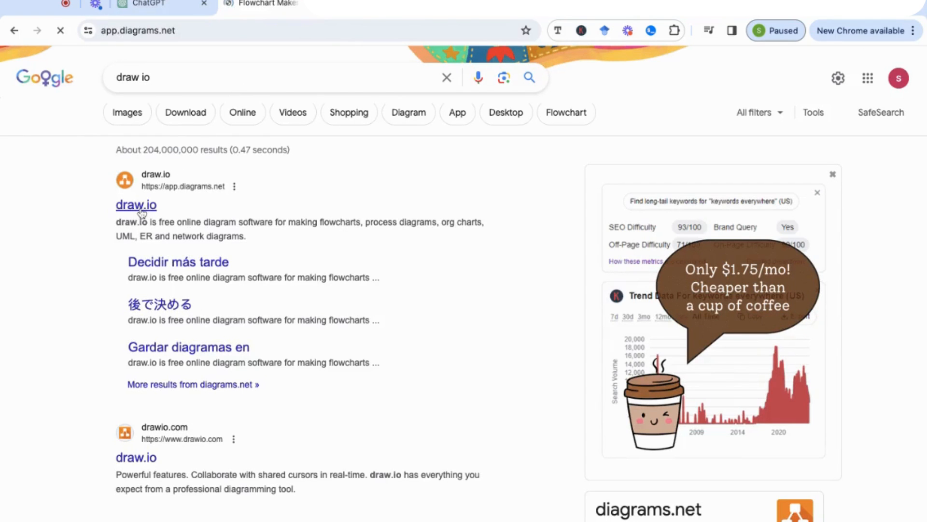
{"action": "left_click", "coordinate": [136, 205]}
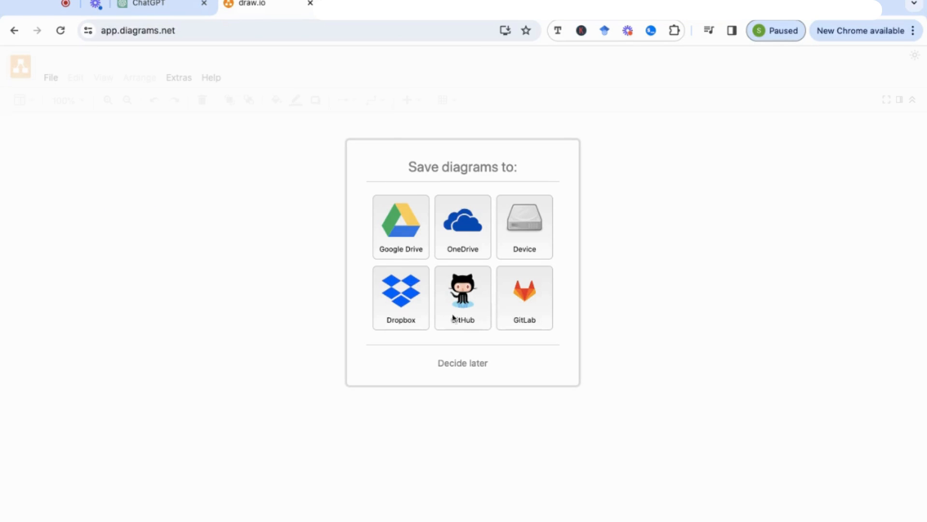
Step: Defer storage choice and create a new blank diagram named systematicreviewdiagram.drawio
{"action": "left_click", "coordinate": [463, 362]}
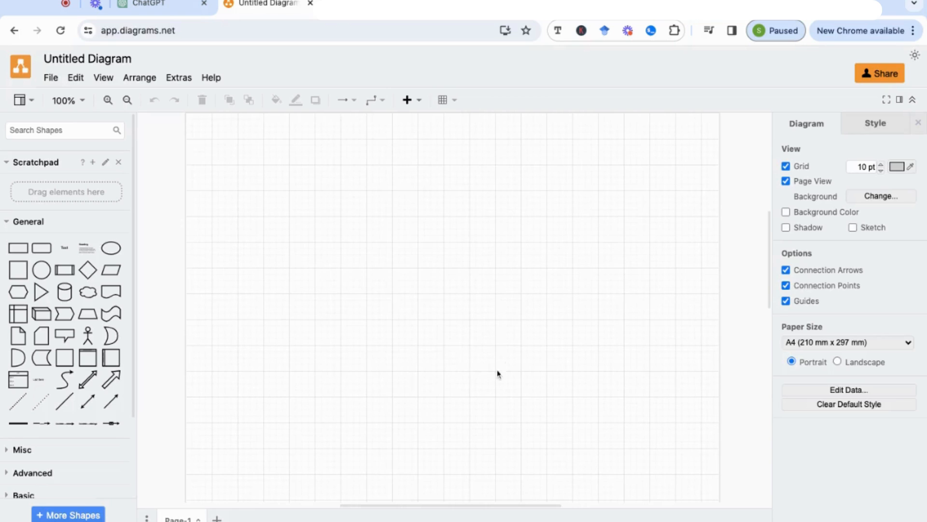
{"action": "mouse_move", "coordinate": [457, 297]}
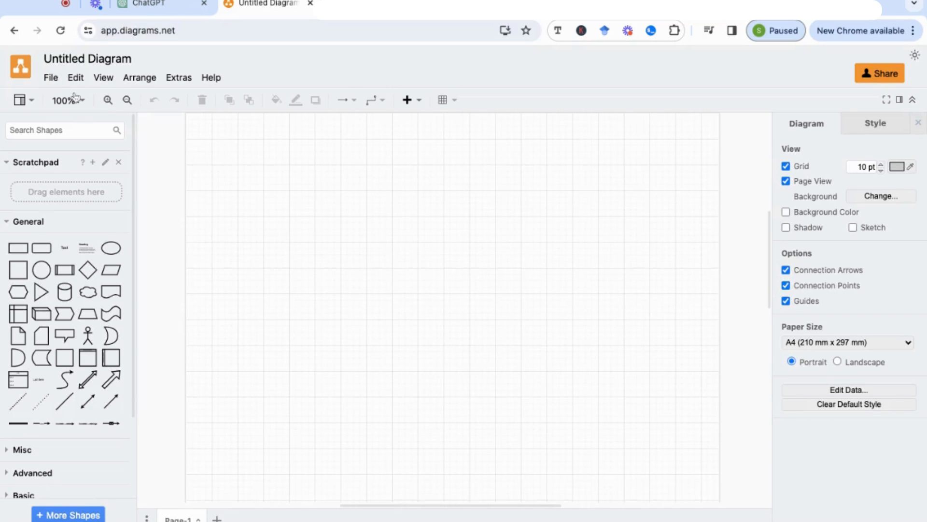
{"action": "left_click", "coordinate": [50, 77]}
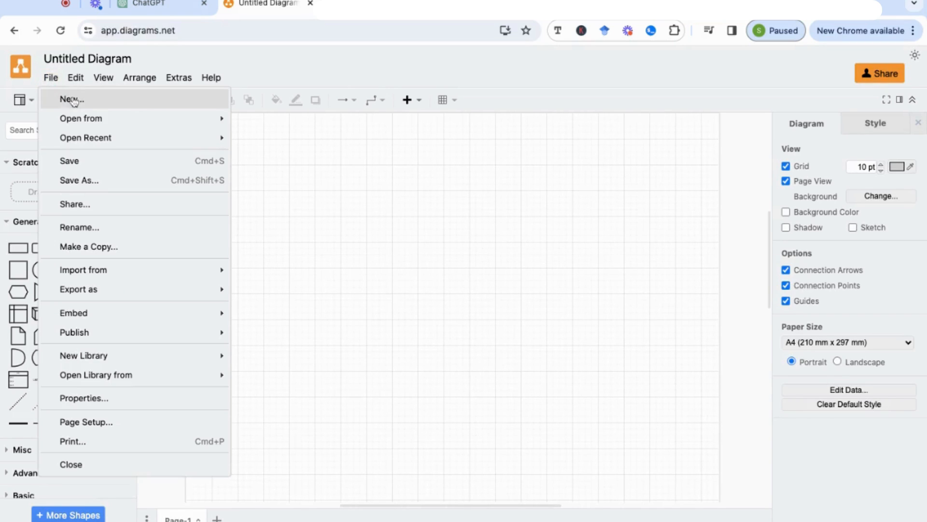
{"action": "left_click", "coordinate": [72, 98]}
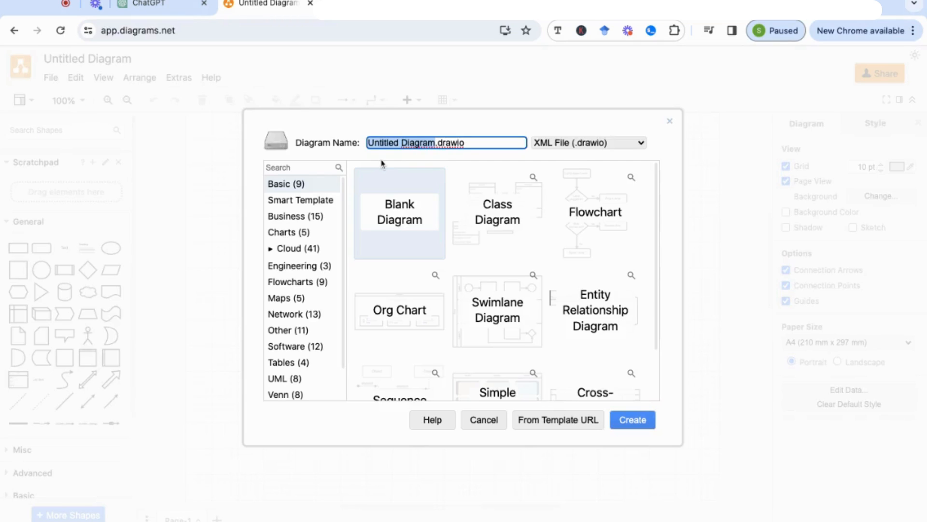
{"action": "type", "text": "systematicreview"}
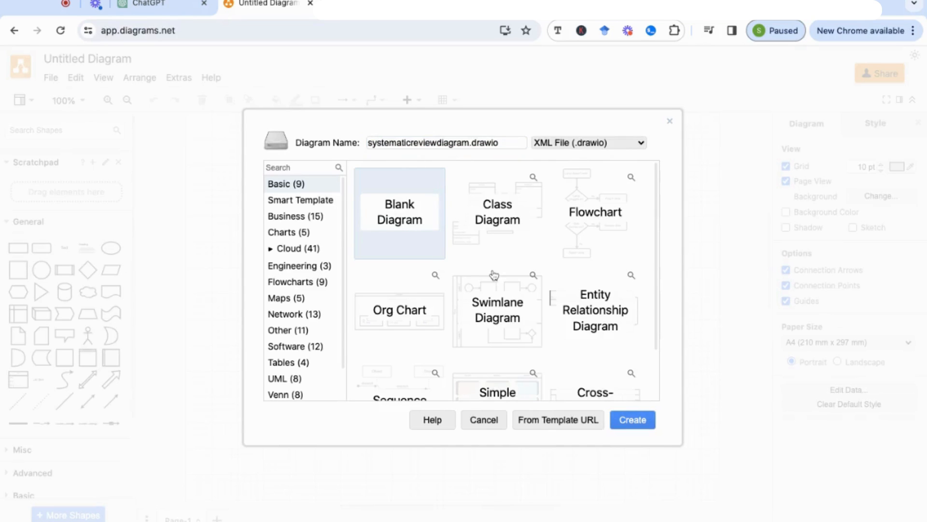
{"action": "left_click", "coordinate": [632, 420]}
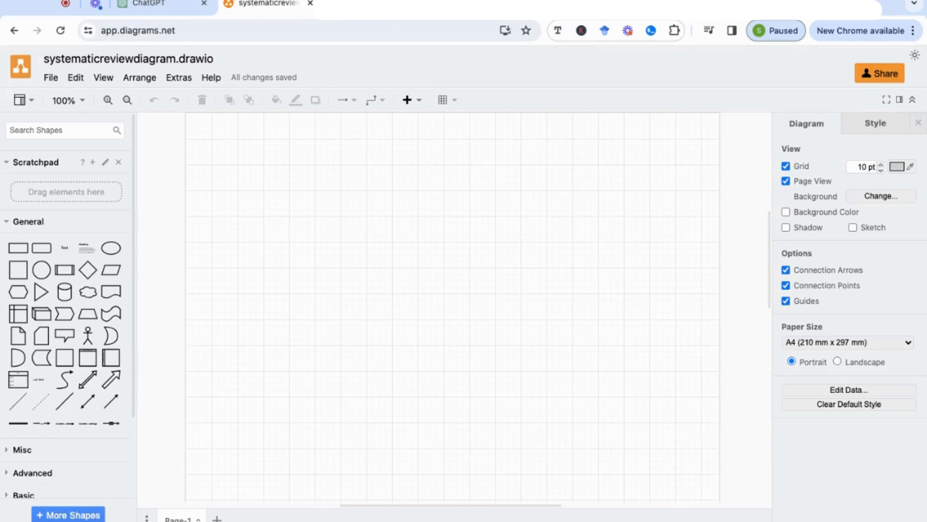
Step: In the Advanced > Mermaid insert box, replace the sample graph with the generated flowchart code
{"action": "left_click", "coordinate": [128, 99]}
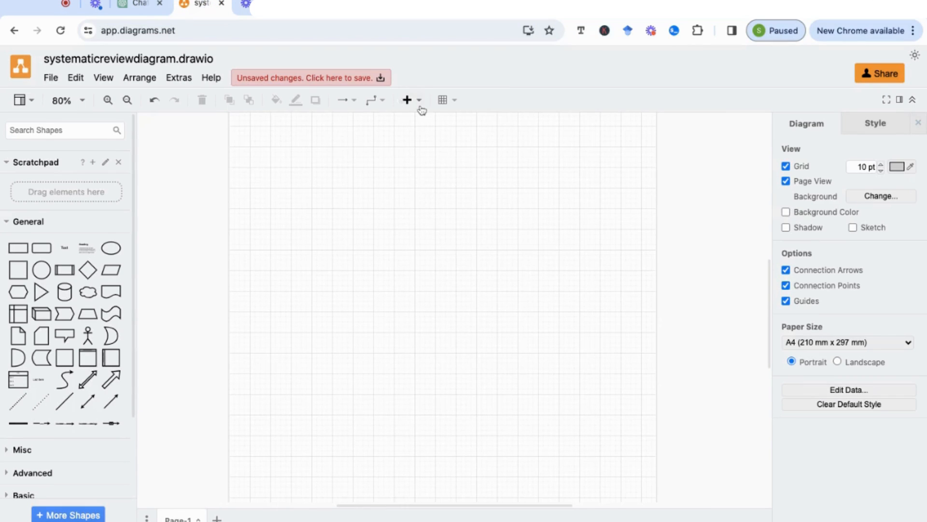
{"action": "left_click", "coordinate": [407, 100]}
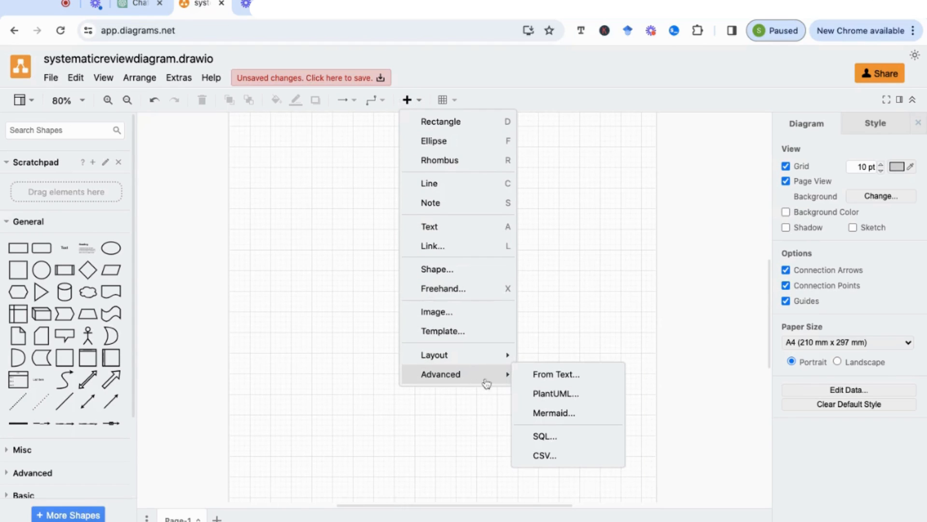
{"action": "left_click", "coordinate": [554, 412]}
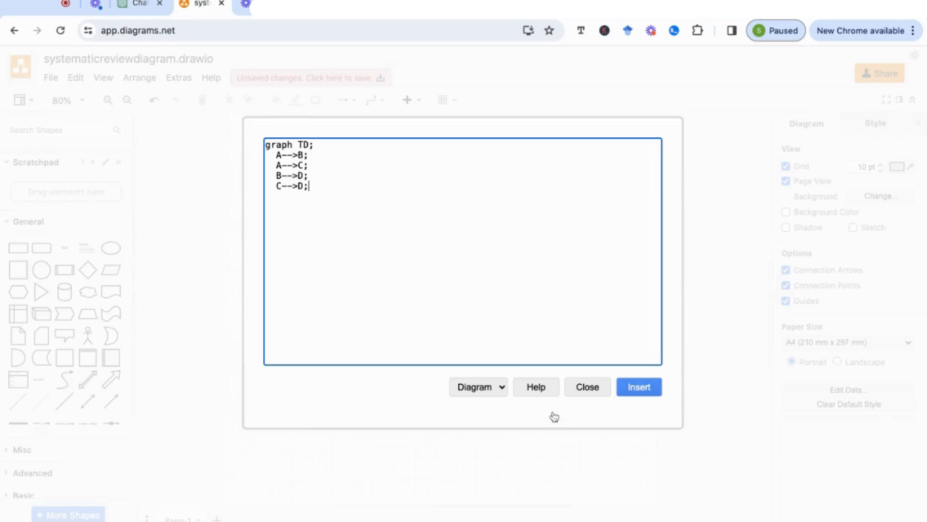
{"action": "key", "text": "ctrl+a"}
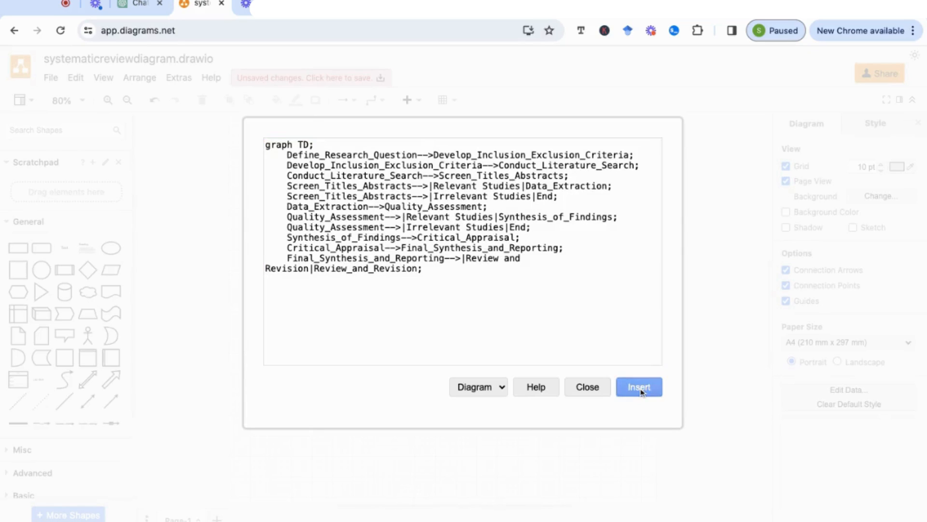
Step: Insert the Mermaid code as a systematic review flowchart on the canvas and review it
{"action": "left_click", "coordinate": [638, 387]}
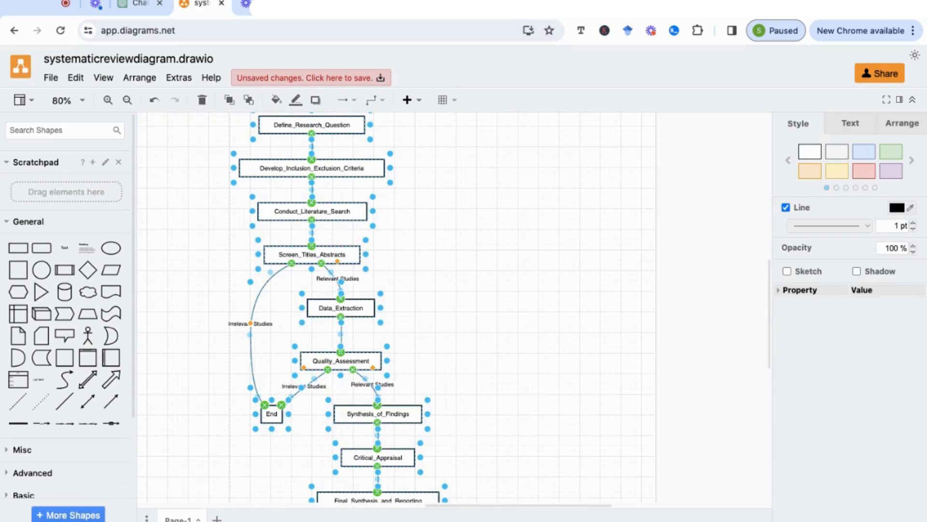
{"action": "scroll", "scroll_direction": "down", "scroll_amount": 3}
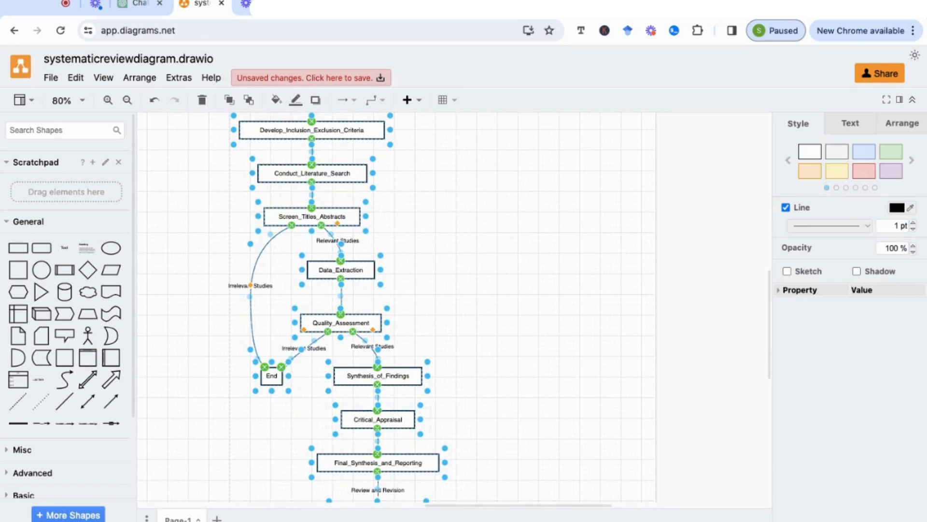
{"action": "mouse_move", "coordinate": [495, 251]}
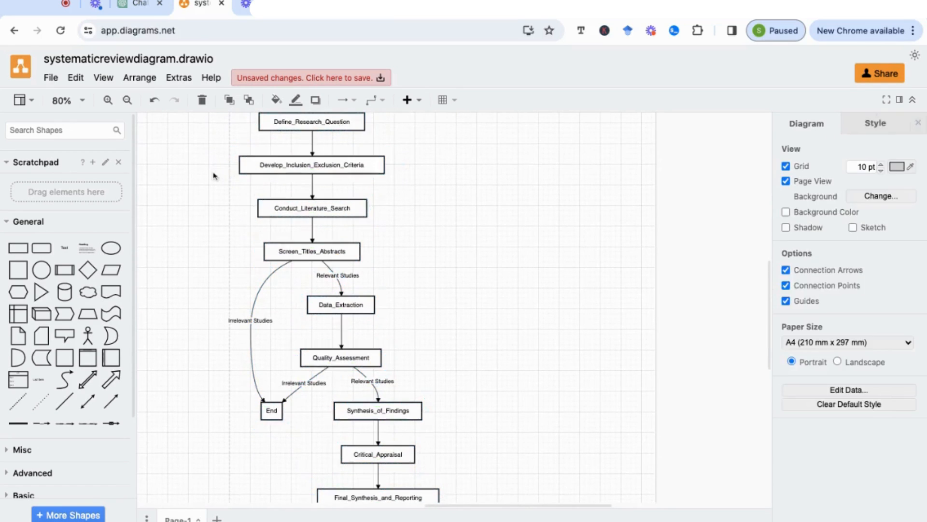
Step: Fill Define_Research_Question yellow and the criteria and literature search steps blue
{"action": "left_click", "coordinate": [311, 121]}
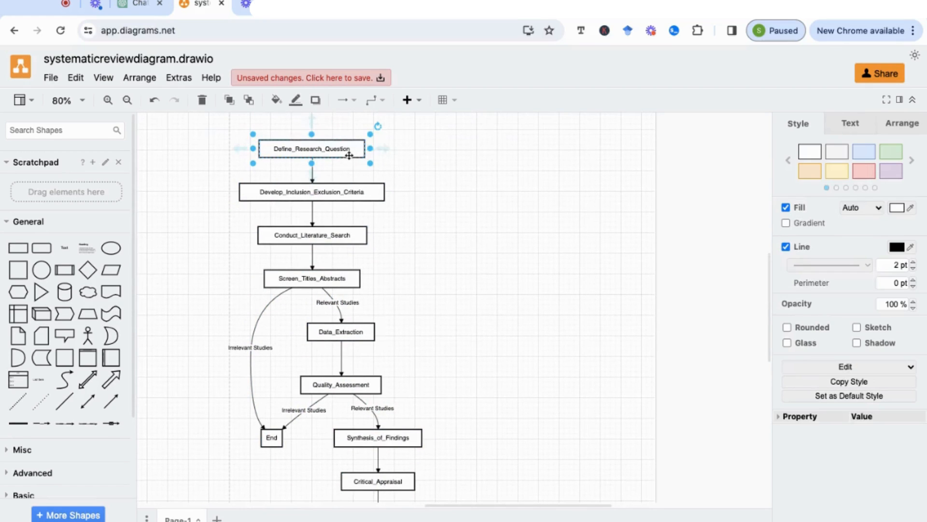
{"action": "left_click", "coordinate": [837, 171]}
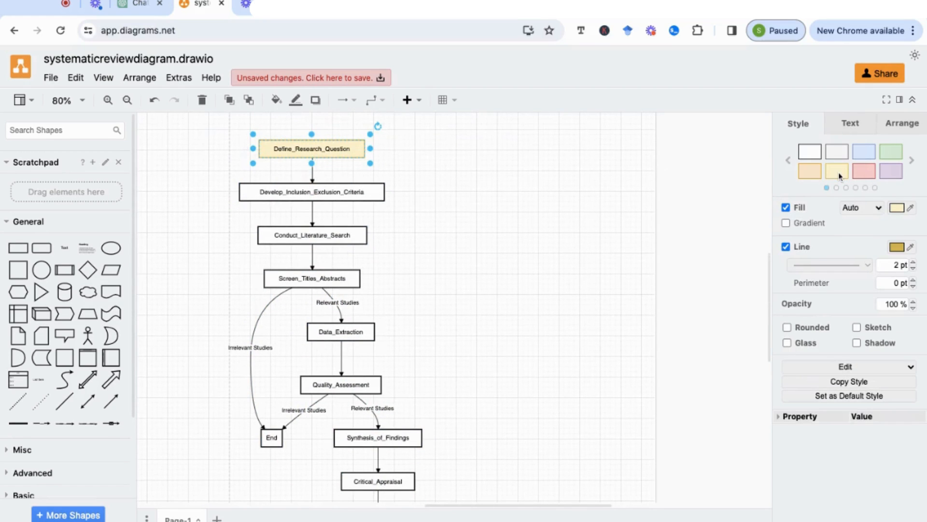
{"action": "left_click", "coordinate": [312, 191]}
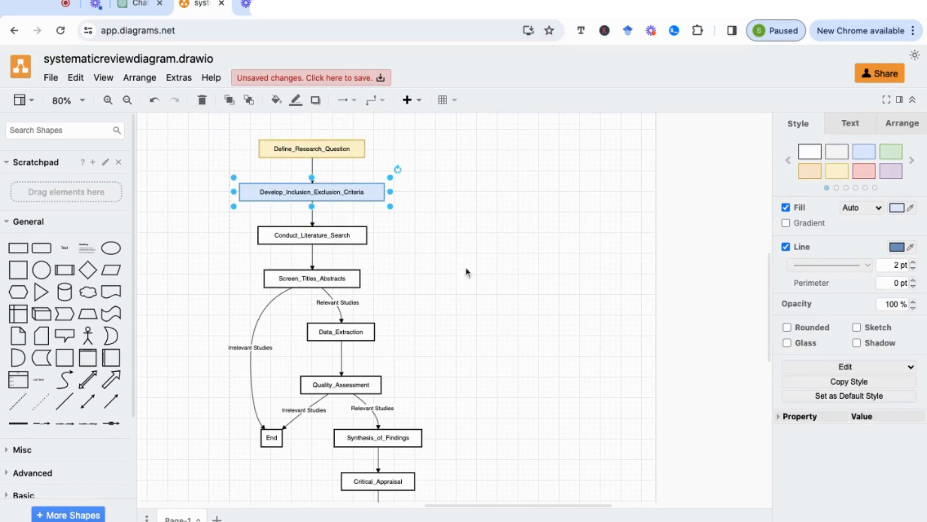
{"action": "left_click", "coordinate": [312, 235]}
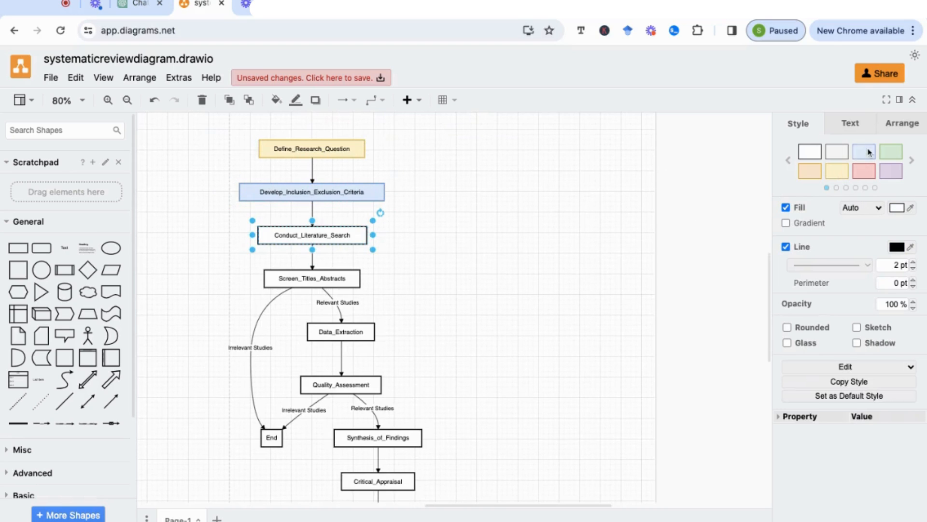
{"action": "scroll", "scroll_direction": "down", "scroll_amount": 3}
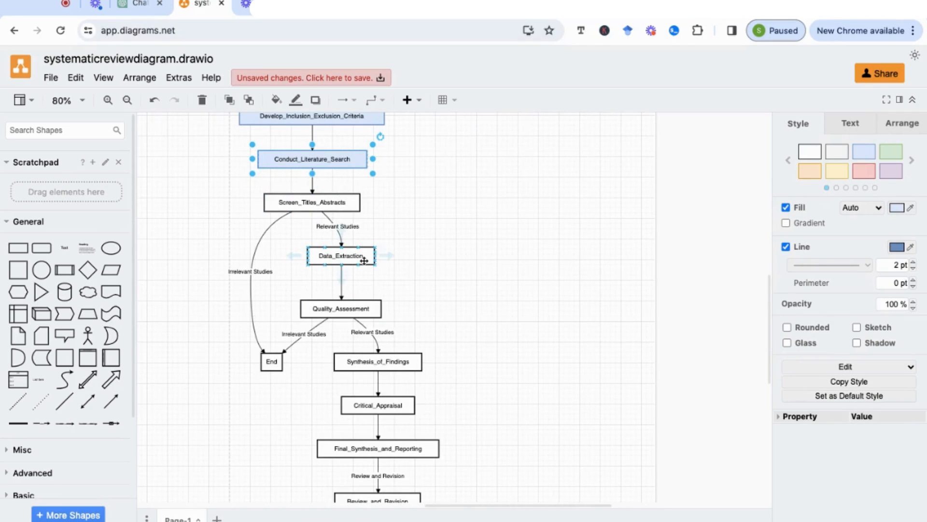
{"action": "mouse_move", "coordinate": [260, 237]}
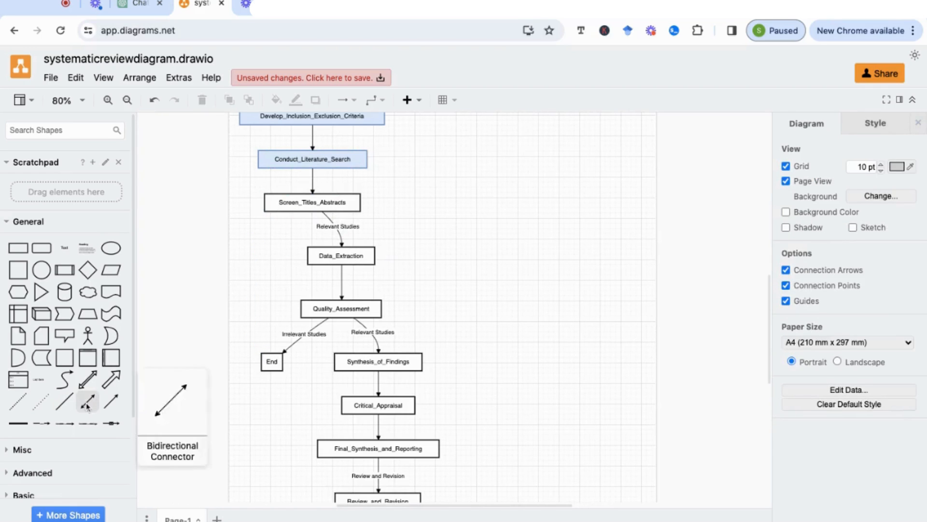
Step: Add a Bidirectional Connector joining End and Screen_Titles_Abstracts
{"action": "left_click_drag", "start_coordinate": [87, 399], "coordinate": [452, 308]}
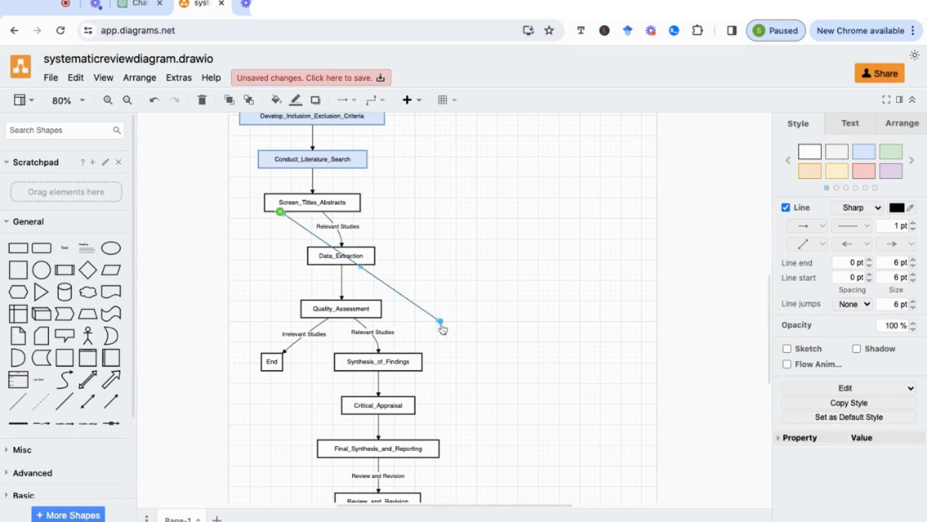
{"action": "left_click_drag", "start_coordinate": [440, 323], "coordinate": [273, 351]}
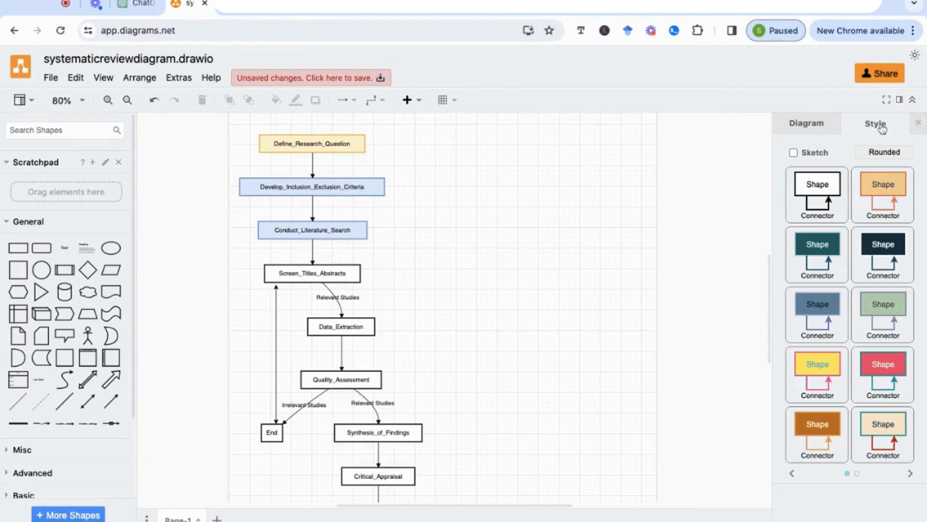
Step: From the Style themes make the research question blue, next two steps yellow, and start the pink 2022-cutoff diamond
{"action": "left_click", "coordinate": [817, 255]}
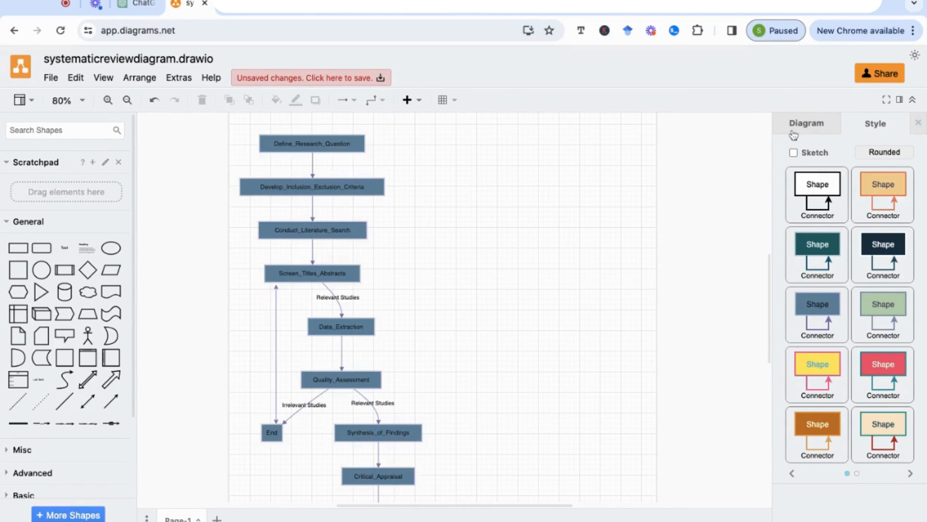
{"action": "mouse_move", "coordinate": [807, 144]}
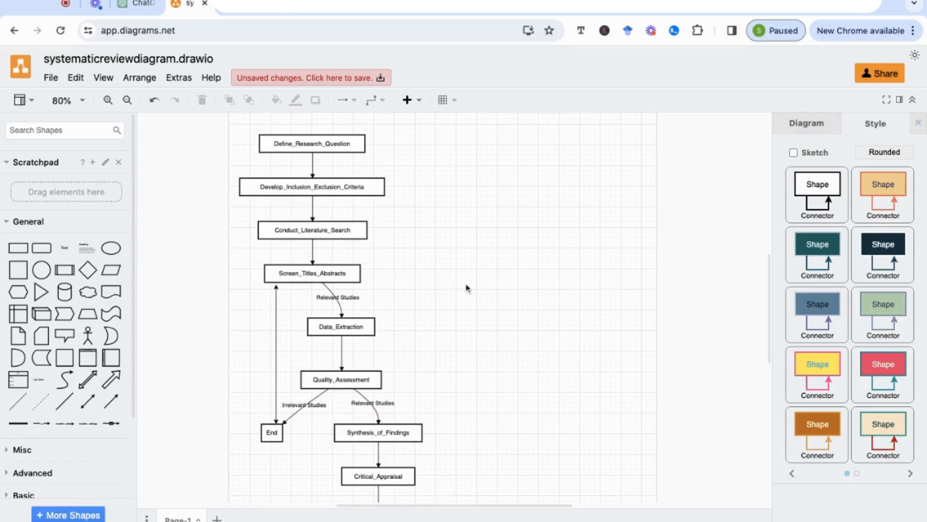
{"action": "left_click", "coordinate": [312, 230]}
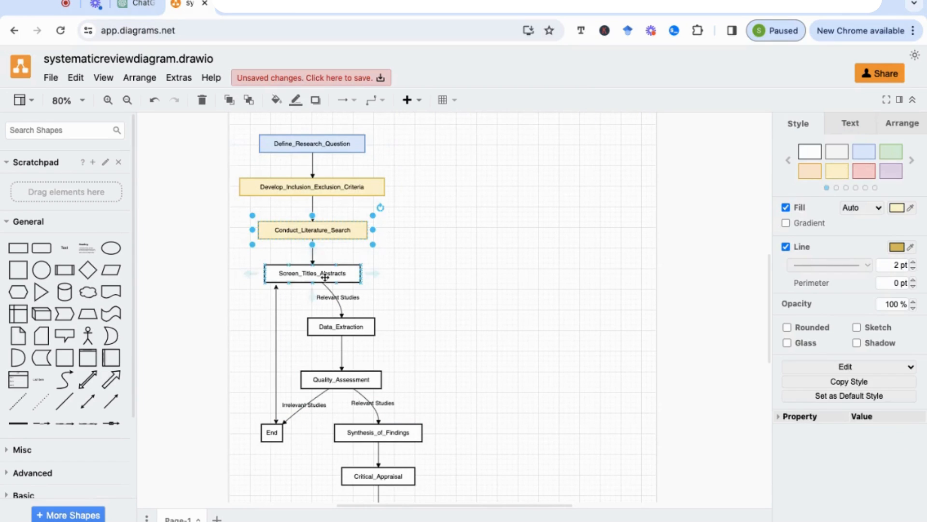
{"action": "double_click", "coordinate": [312, 273]}
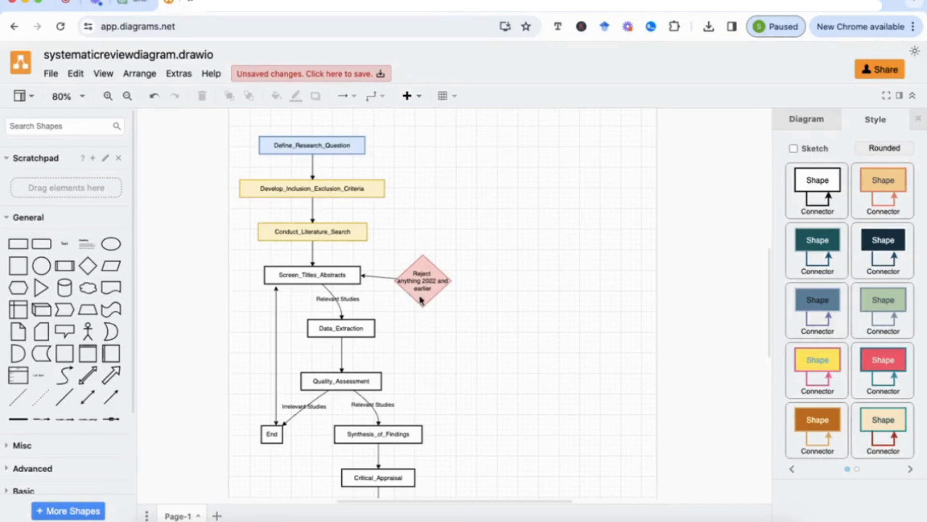
{"action": "mouse_move", "coordinate": [377, 214]}
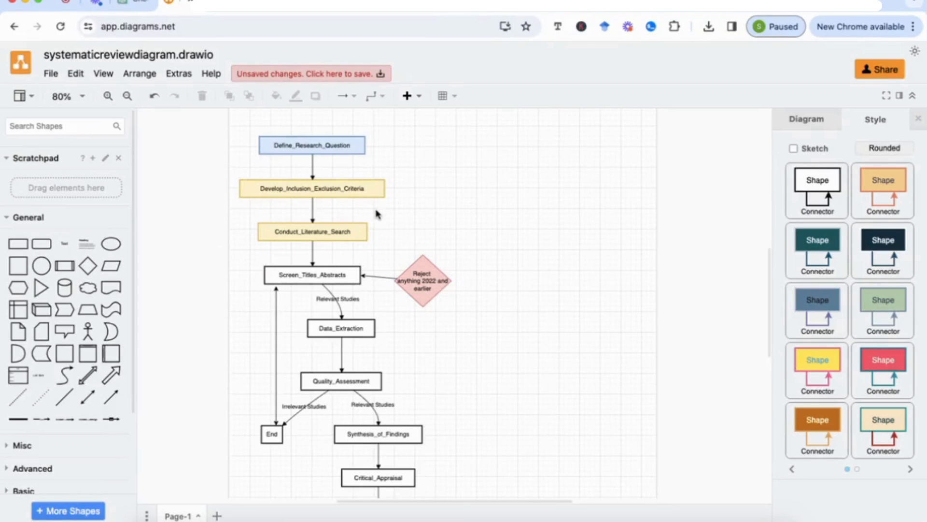
Step: Export the flowchart as a JPEG via File > Export as and verify it in Chrome's downloads
{"action": "left_click", "coordinate": [50, 74]}
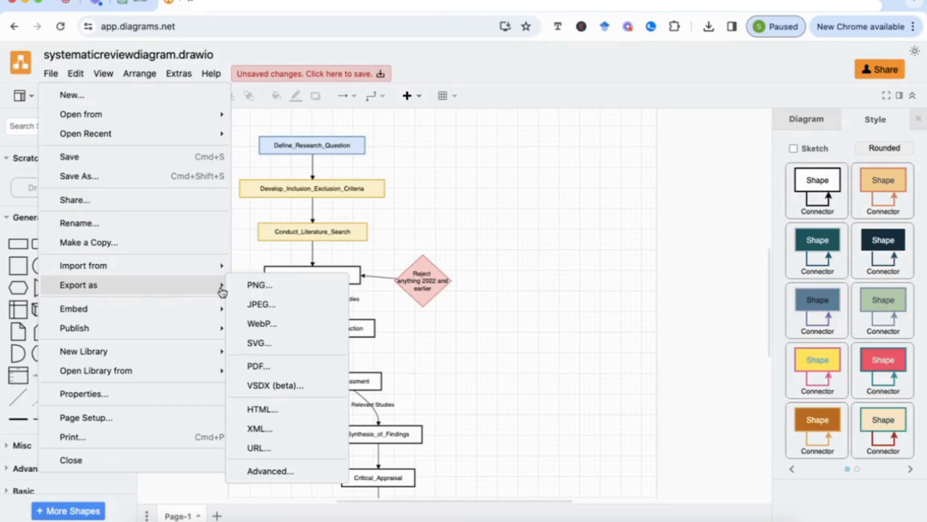
{"action": "mouse_move", "coordinate": [261, 305]}
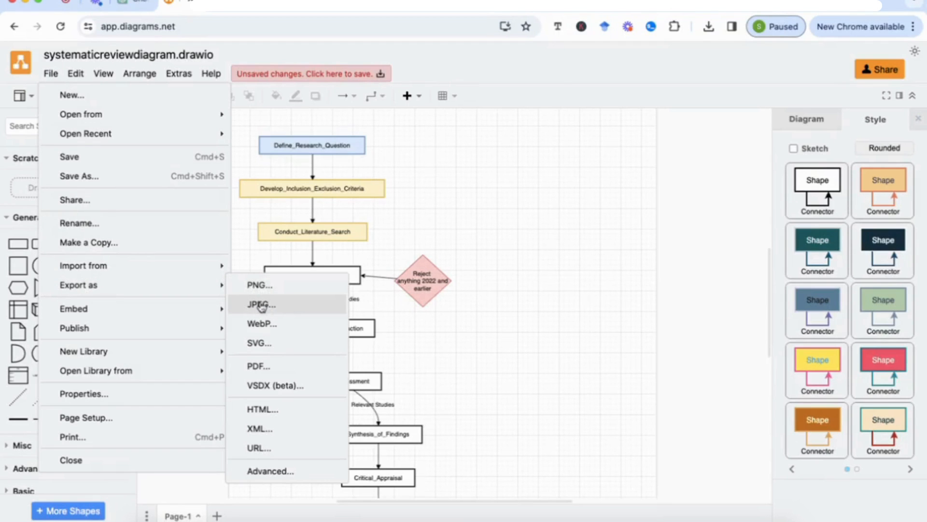
{"action": "left_click", "coordinate": [258, 304]}
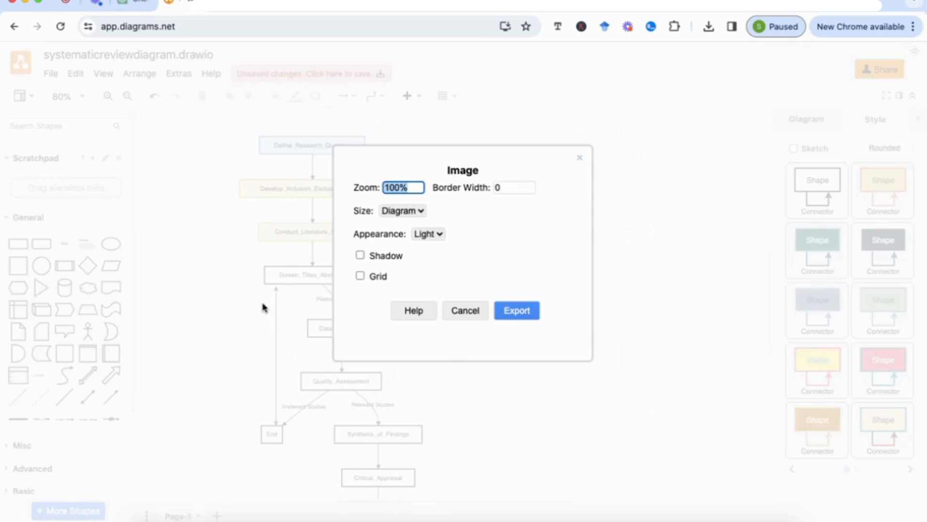
{"action": "left_click", "coordinate": [516, 310]}
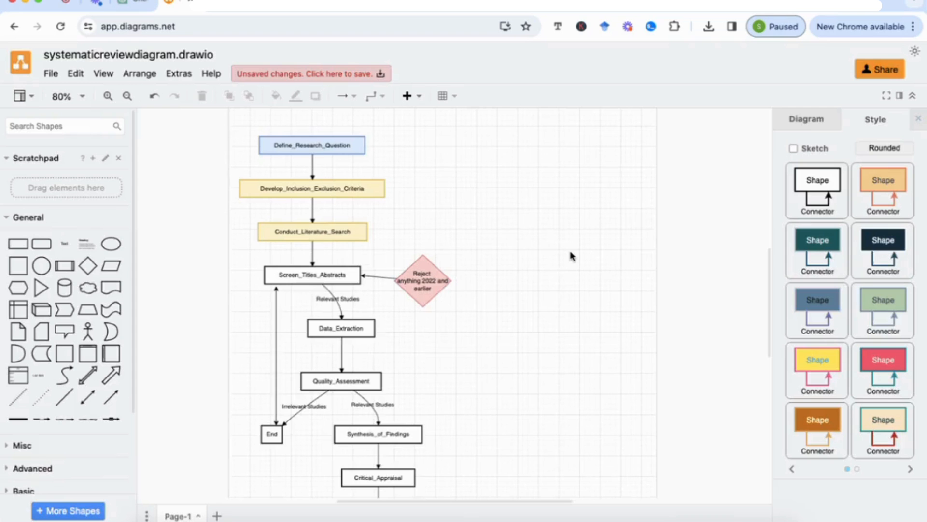
{"action": "left_click", "coordinate": [707, 26]}
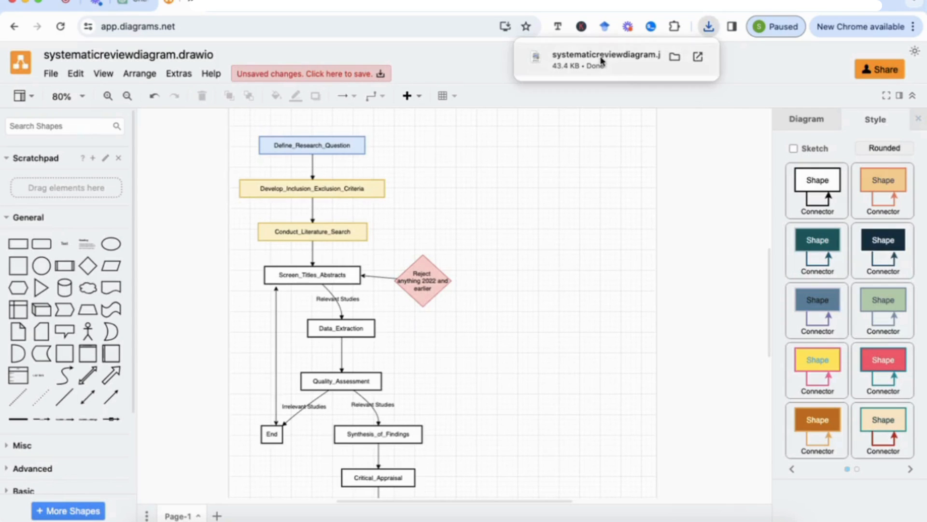